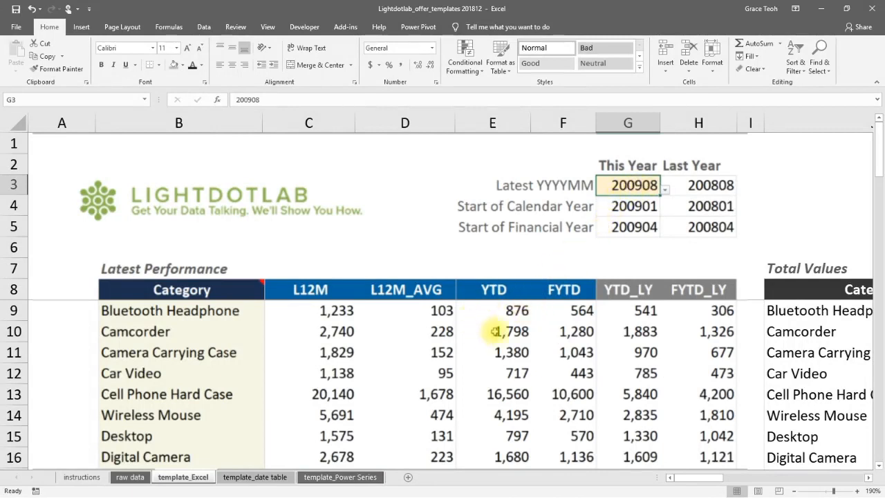
mouse_move(536, 306)
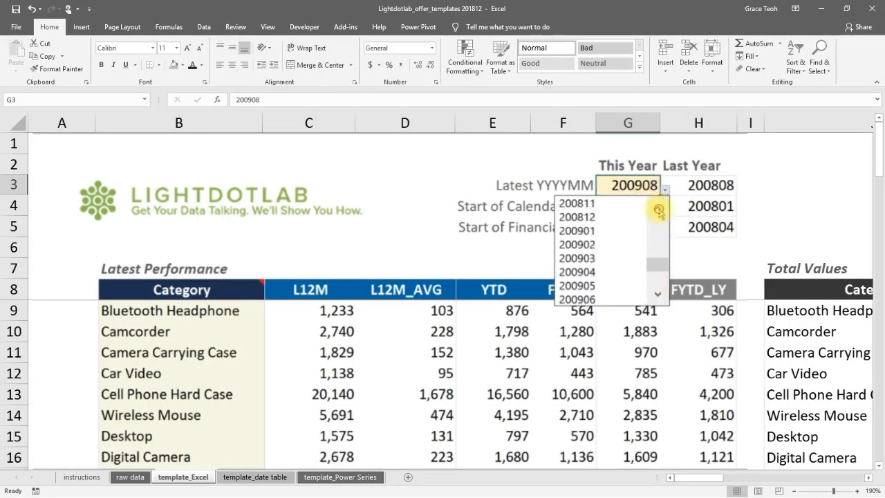
- Pick 200811 from the latest-month dropdown in G3
left_click(576, 189)
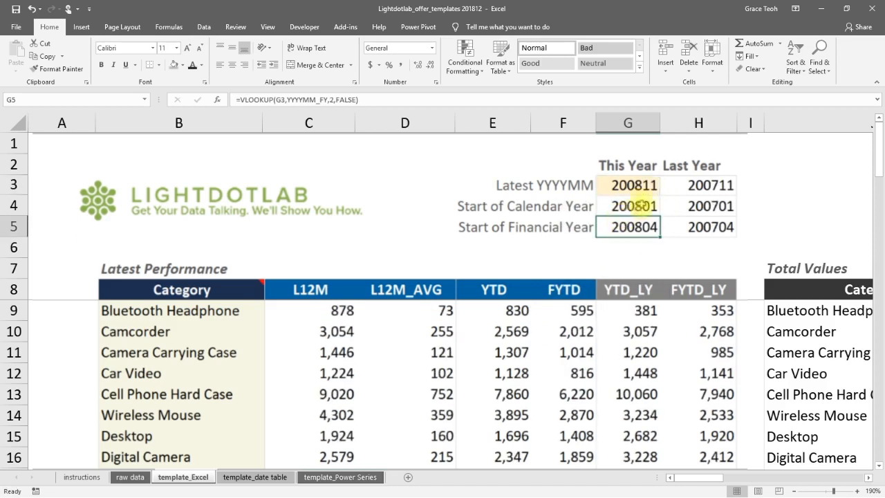
left_click(627, 184)
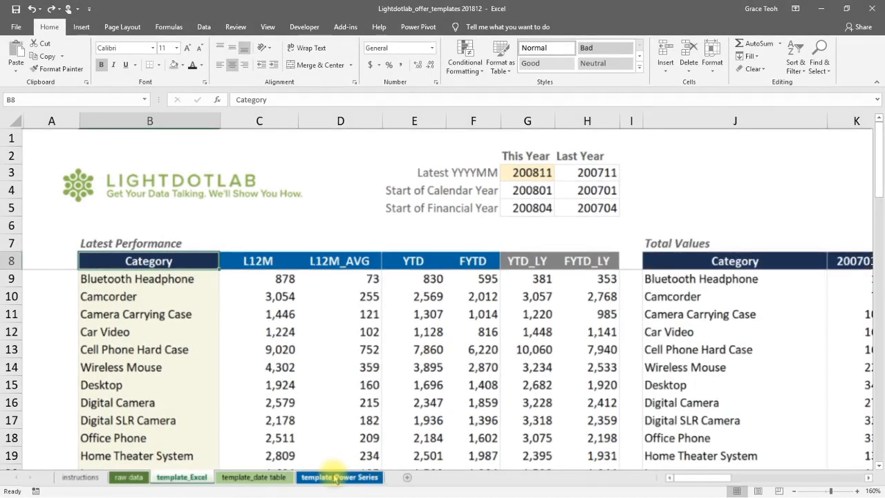
- View the template_Power Series sheet, then switch to the raw data sheet
left_click(339, 477)
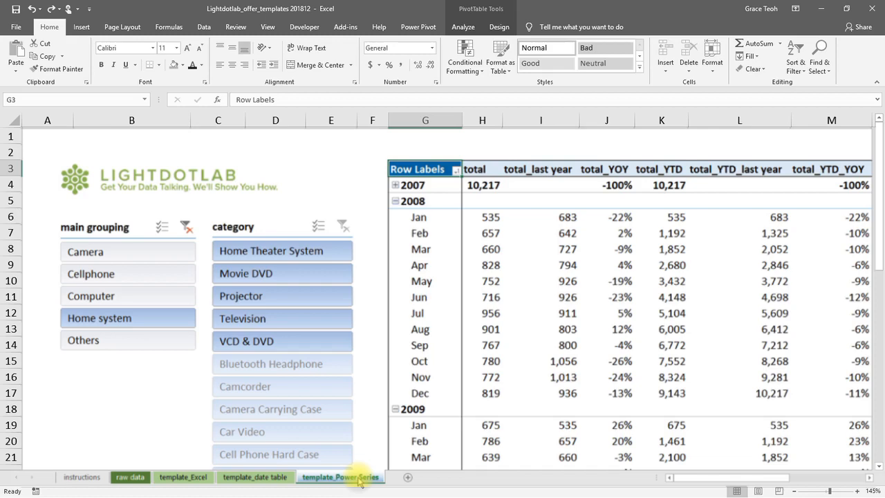
left_click(130, 476)
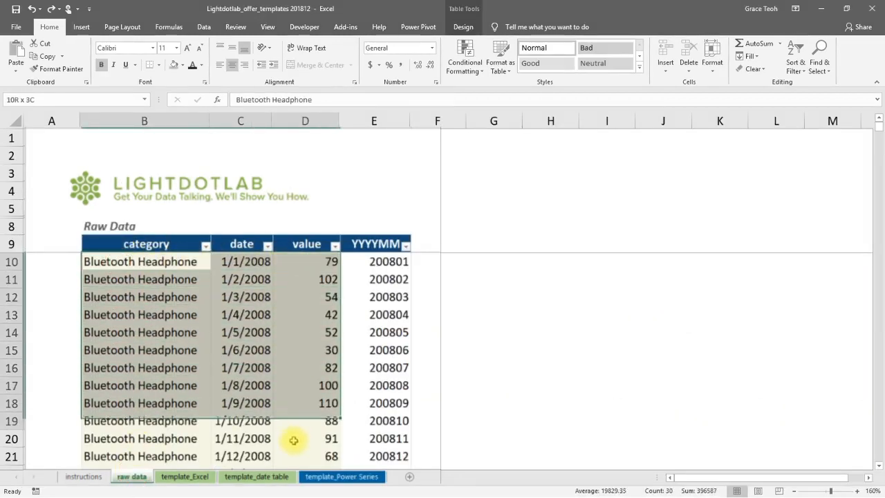
- Select the YYYYMM values in column E and delete them
left_click(140, 262)
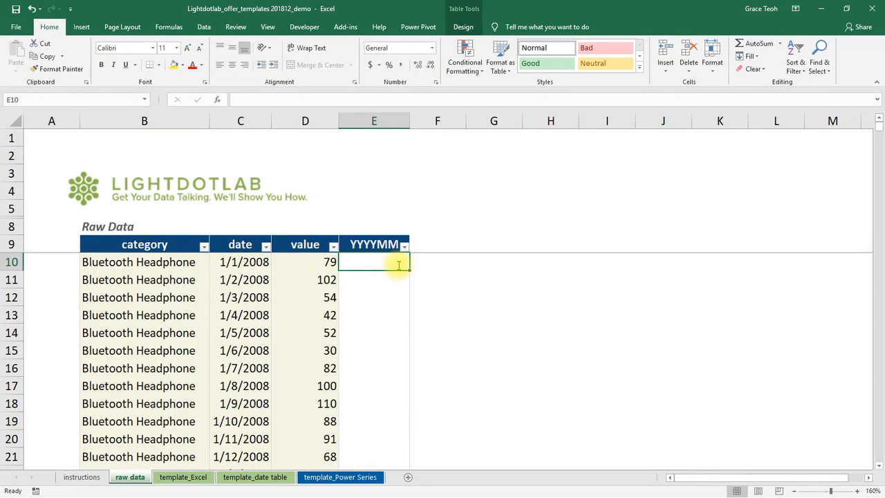
- Enter =YEAR(C10)*100+MONTH(C10) in E10 to auto-fill the YYYYMM column
type("=YEAR(C10")
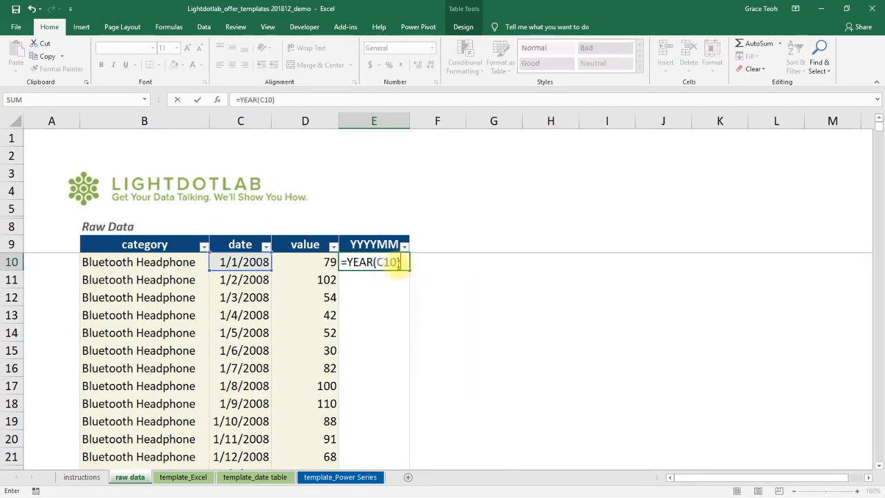
type("*100")
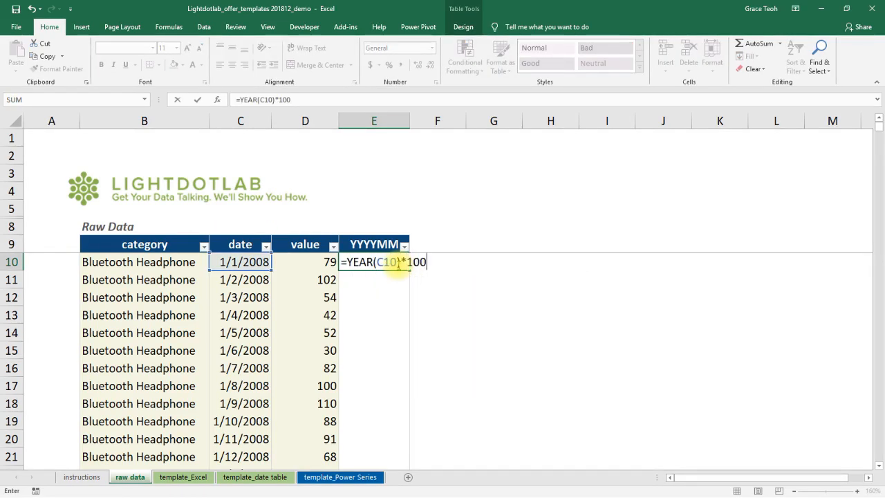
type("+MONTH(C10")
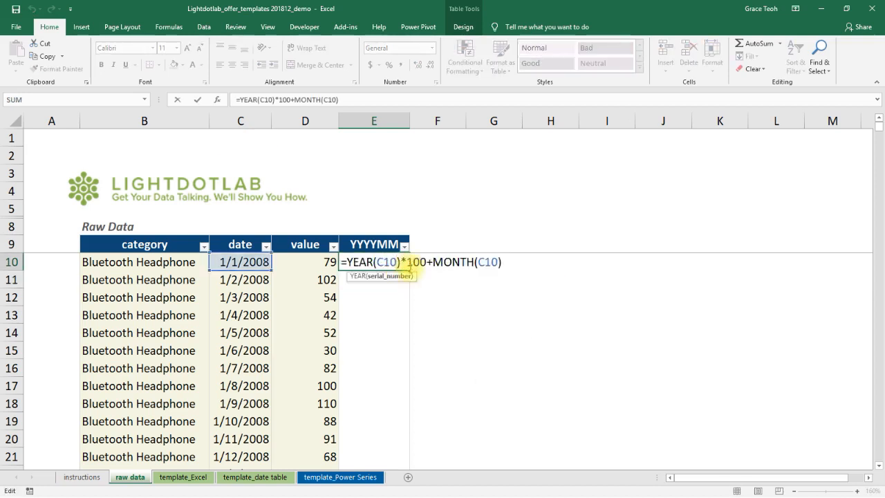
key("Enter")
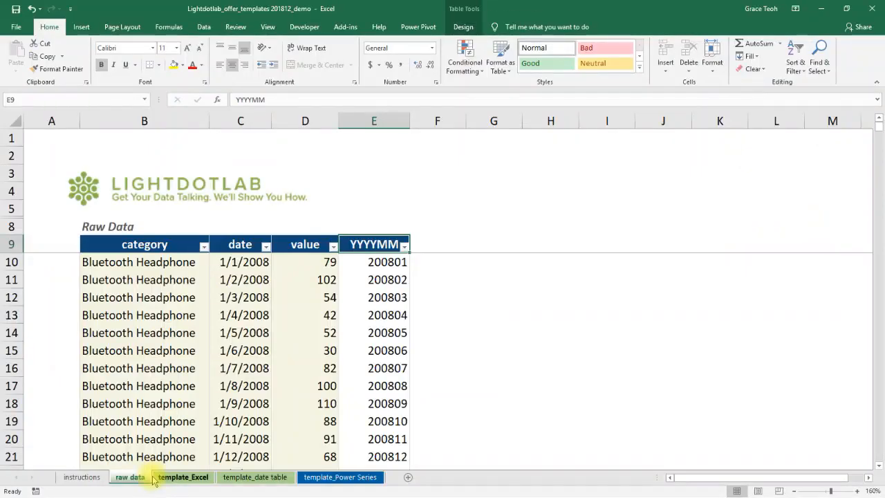
- On template_Excel, step G3 through 200908, 200909 to 200910, then view the date table sheet
left_click(183, 476)
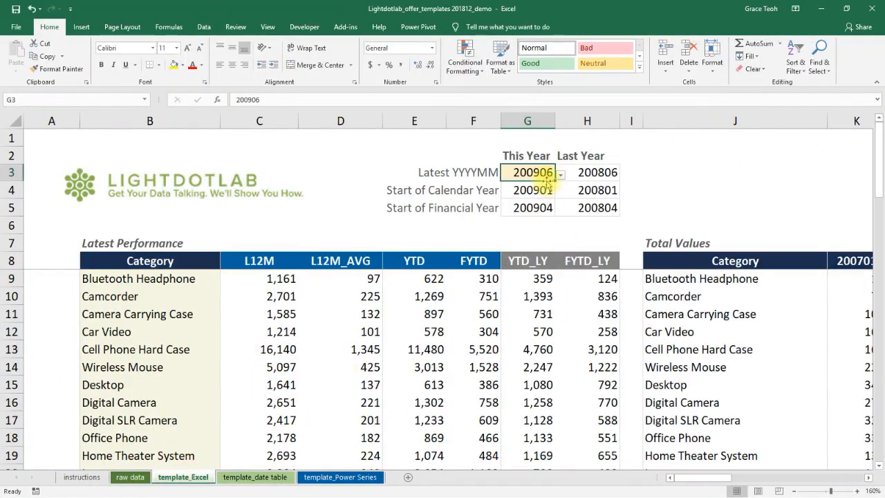
left_click(560, 172)
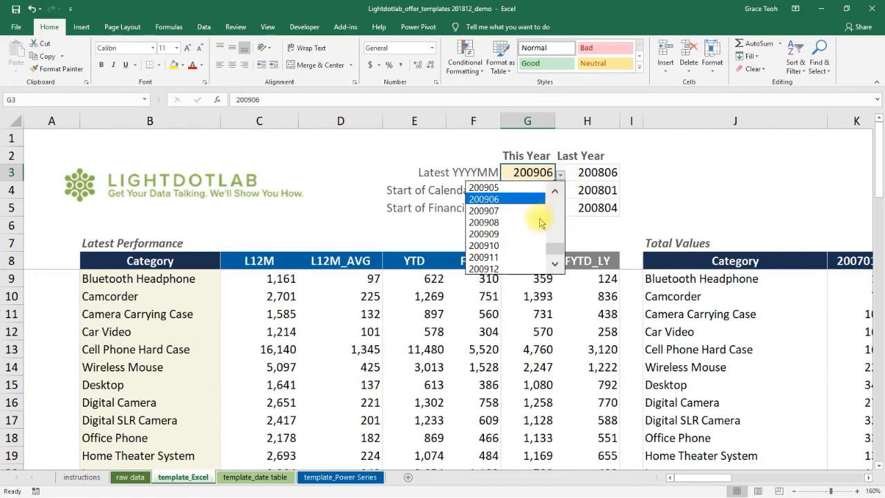
left_click(484, 222)
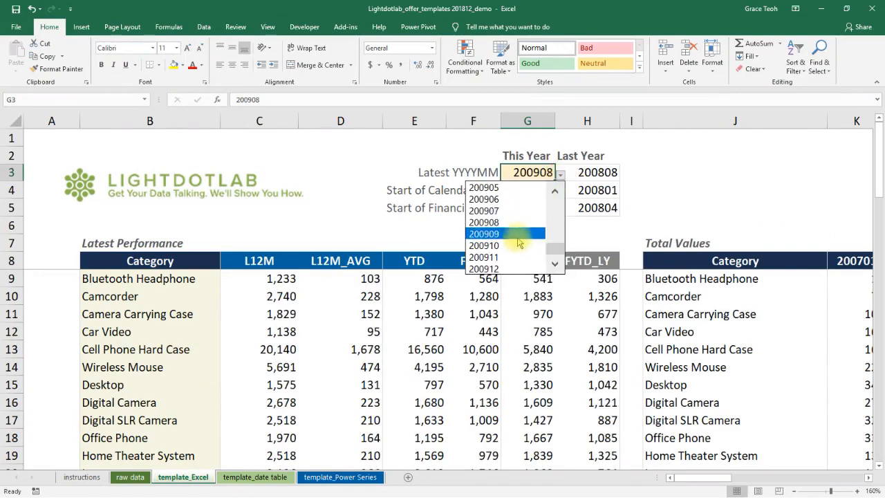
left_click(484, 233)
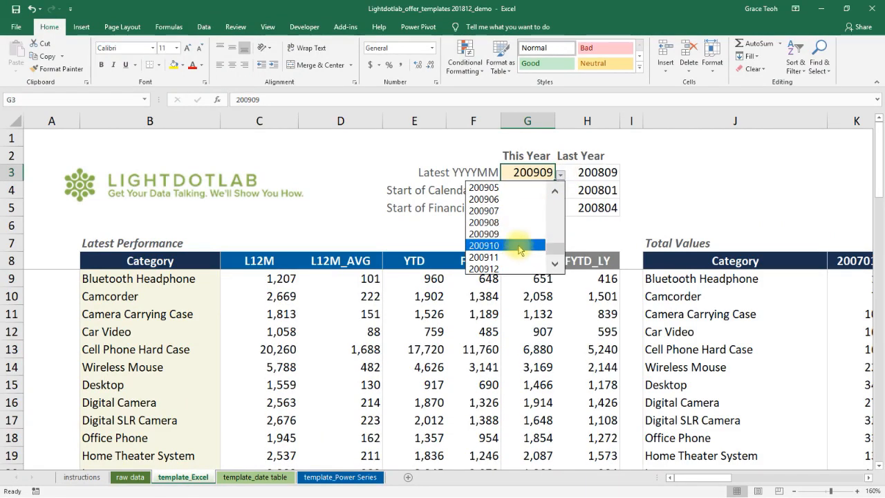
left_click(484, 245)
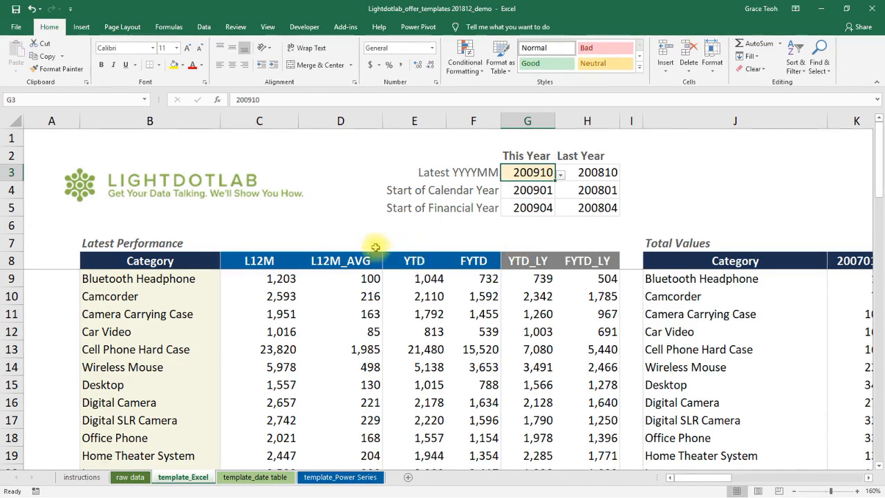
left_click(255, 477)
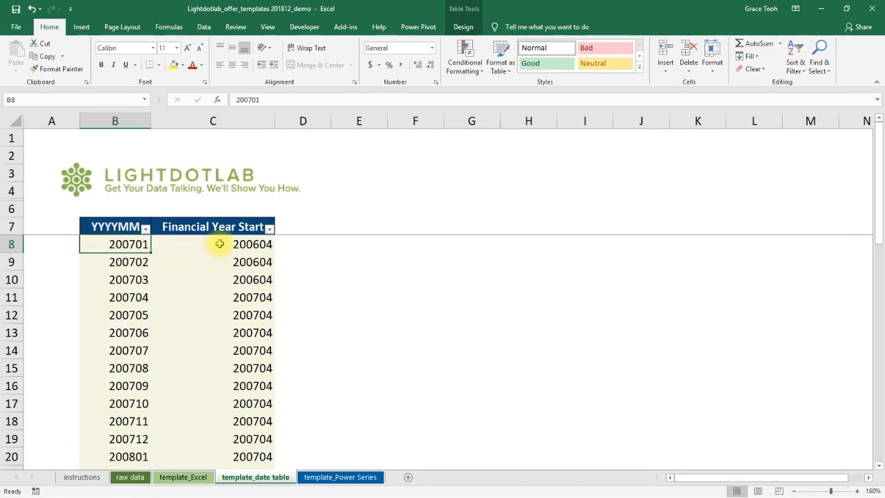
- Check the YYYYMM_FY range on the date table, then return to template_Excel
double_click(212, 244)
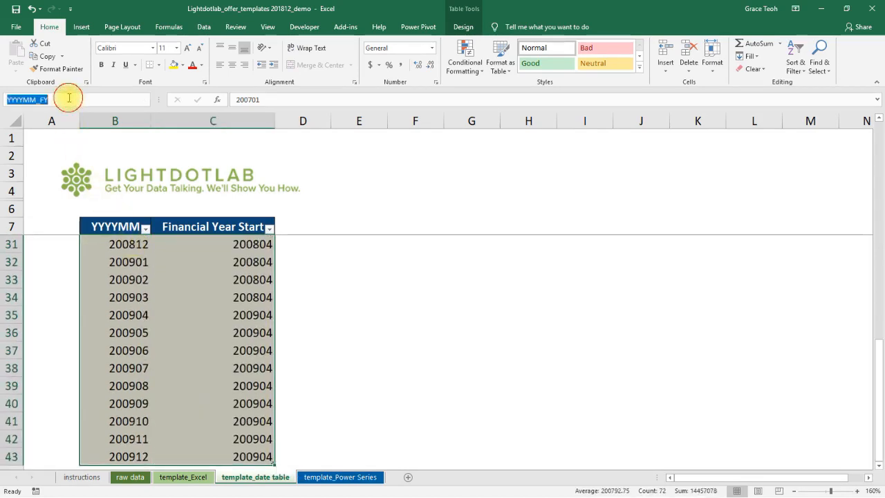
scroll("up", 3)
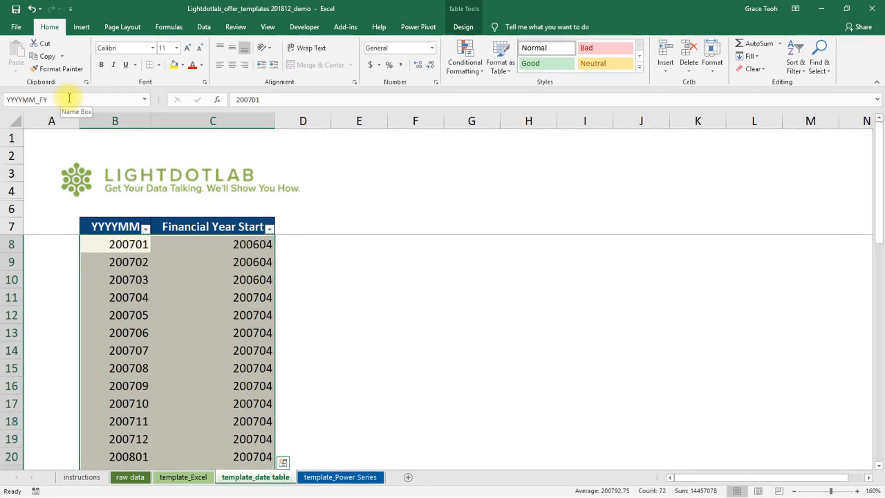
left_click(184, 476)
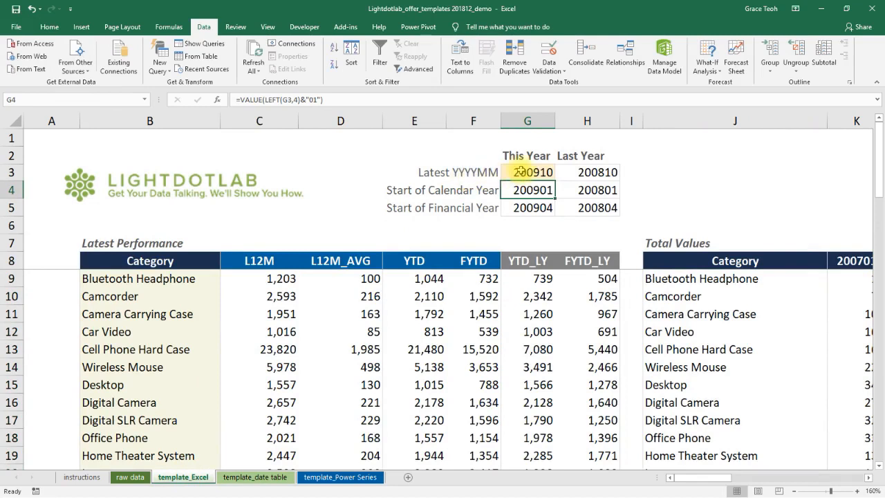
left_click(527, 172)
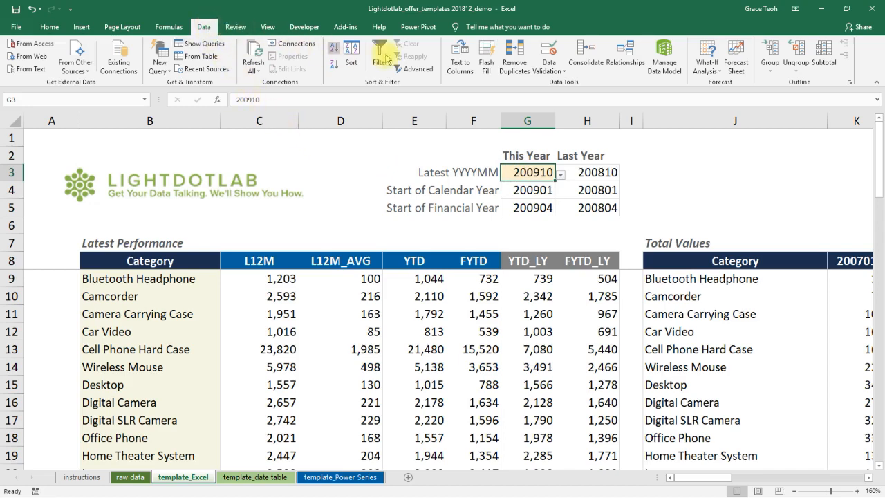
left_click(548, 53)
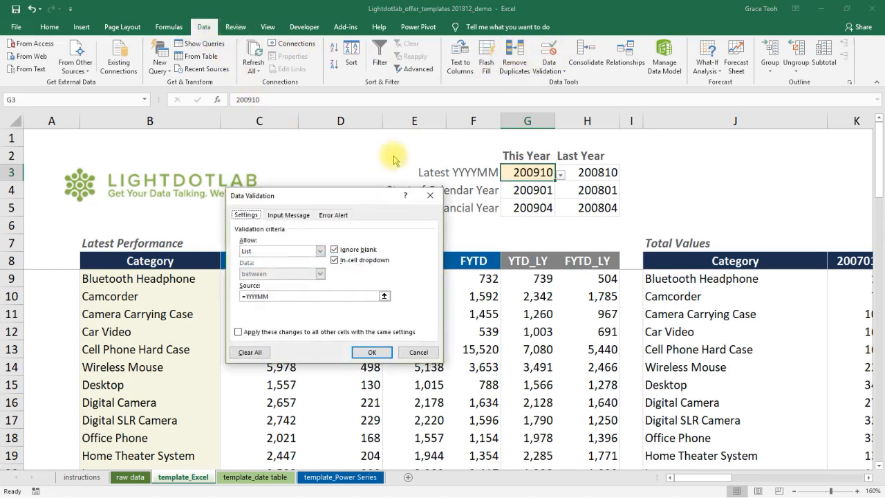
left_click(318, 250)
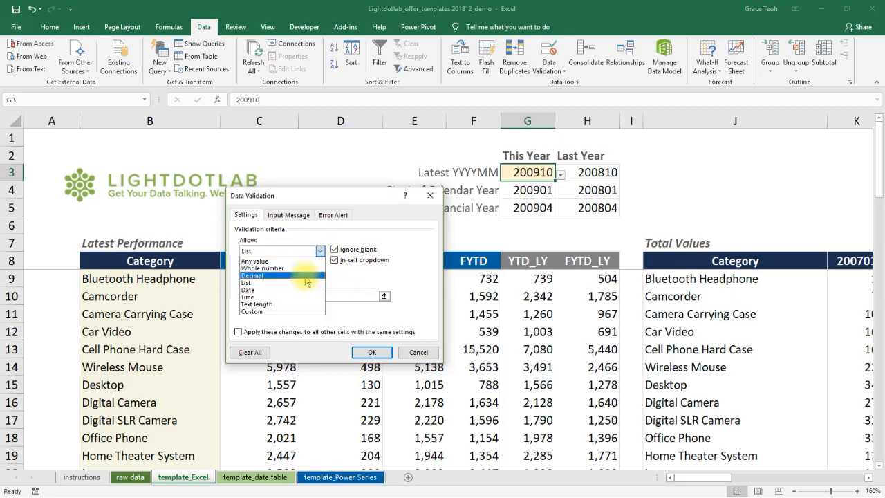
left_click(263, 282)
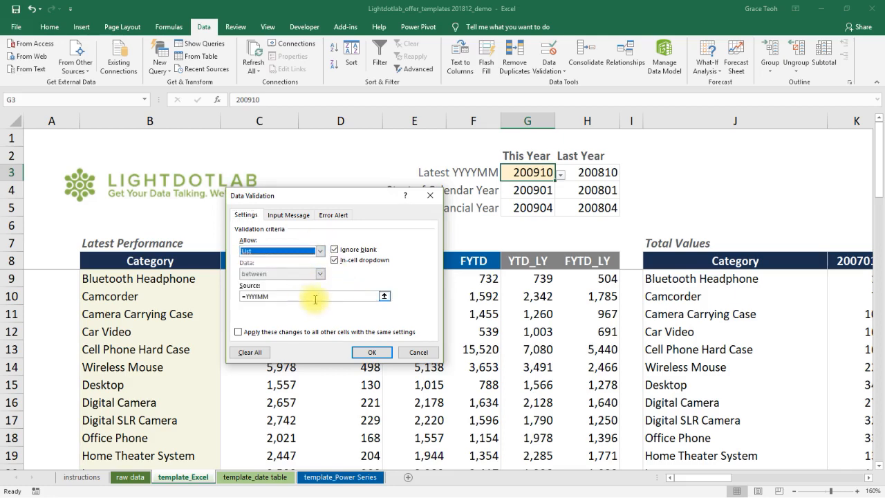
left_click(255, 477)
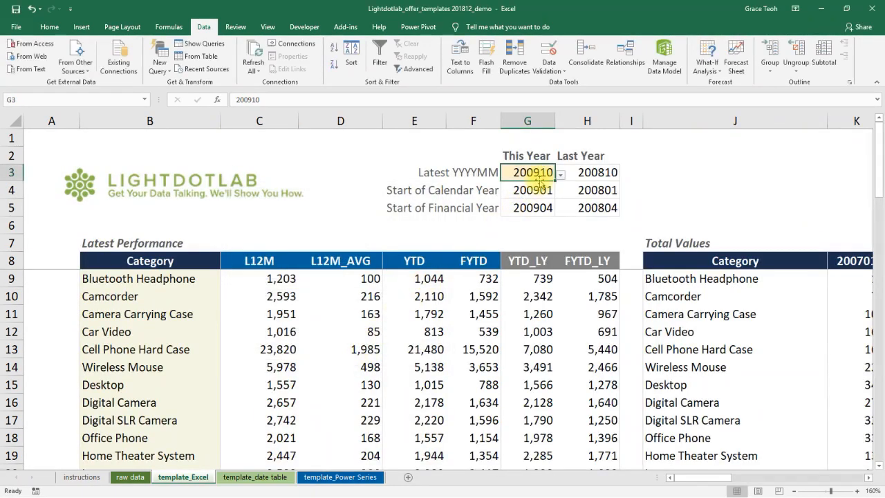
left_click(560, 172)
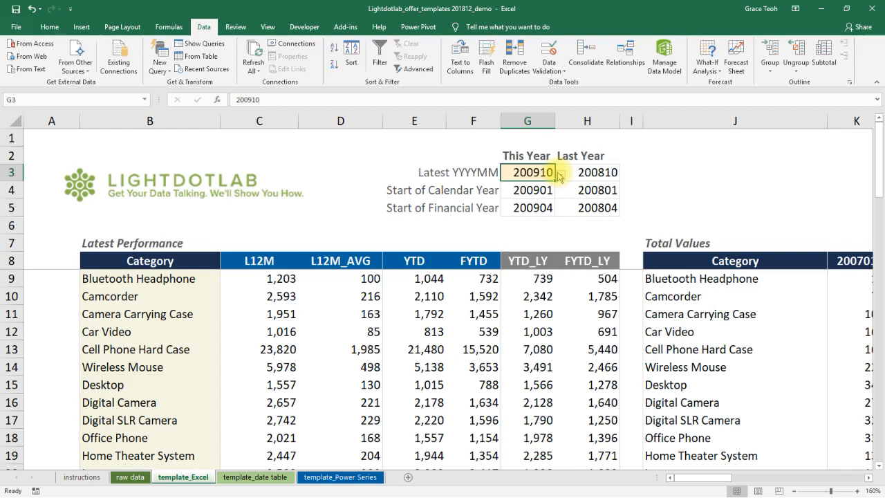
- Set G3 to 200908 and enter =VALUE(LEFT(G3,4)&"01") in G4, giving 200901
type("200908")
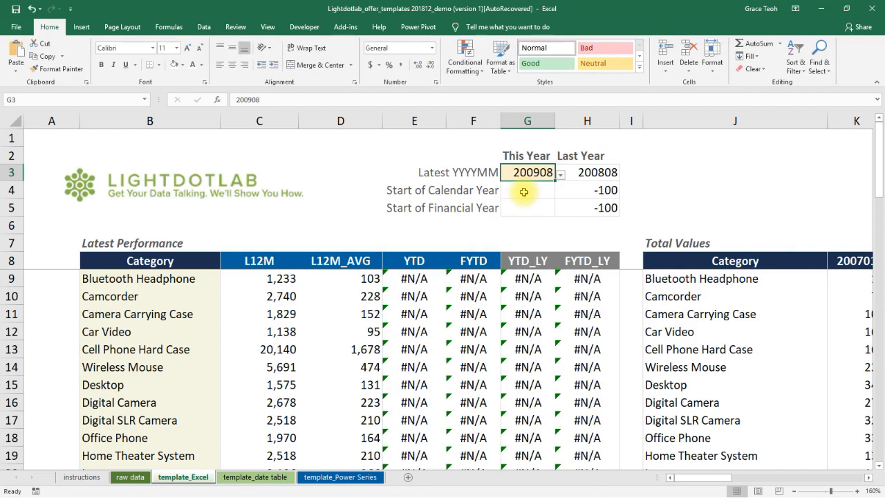
left_click(527, 189)
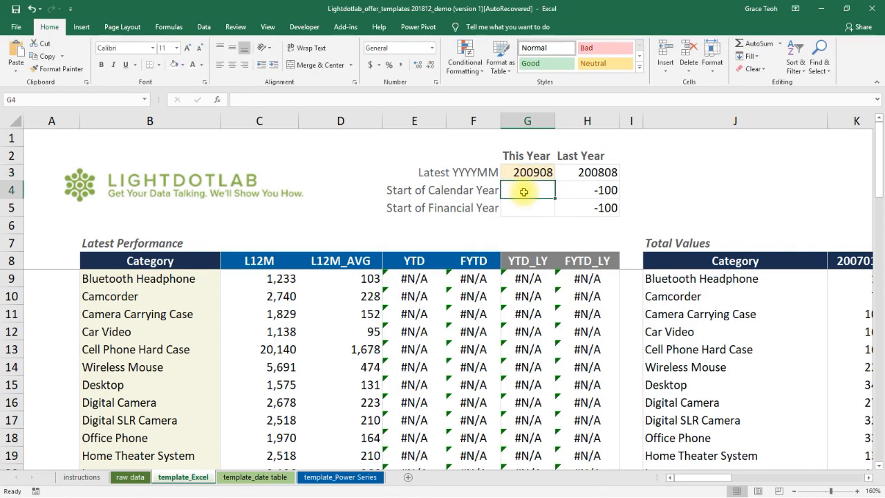
type("=LEFT(")
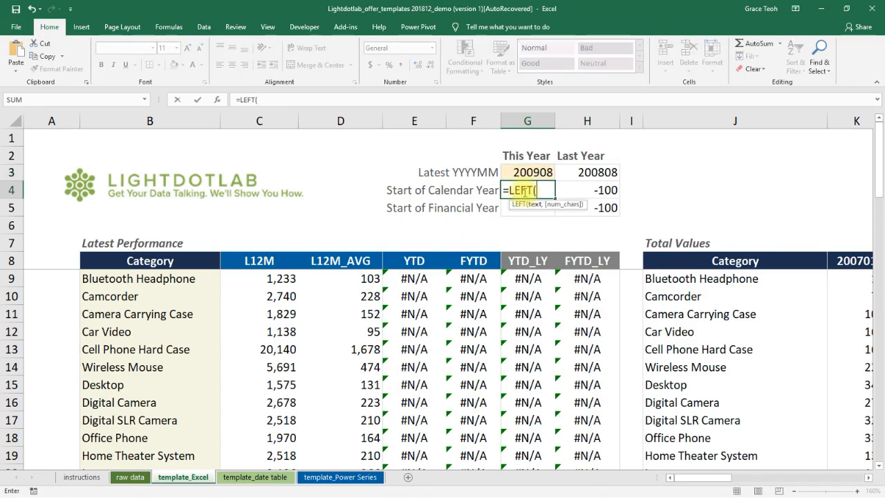
left_click(526, 172)
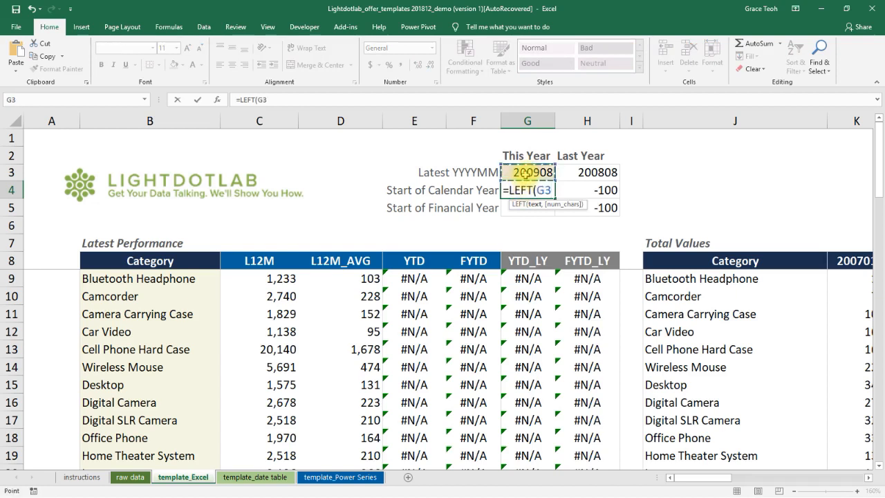
type(",4)")
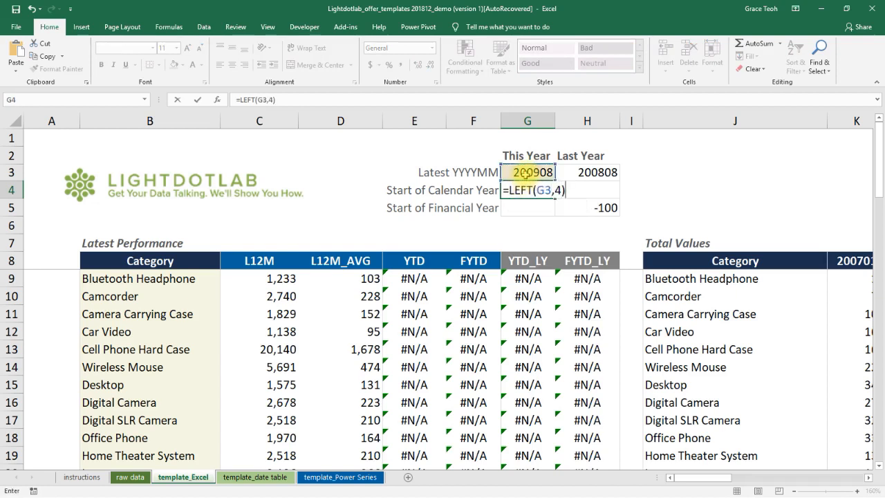
type("&")
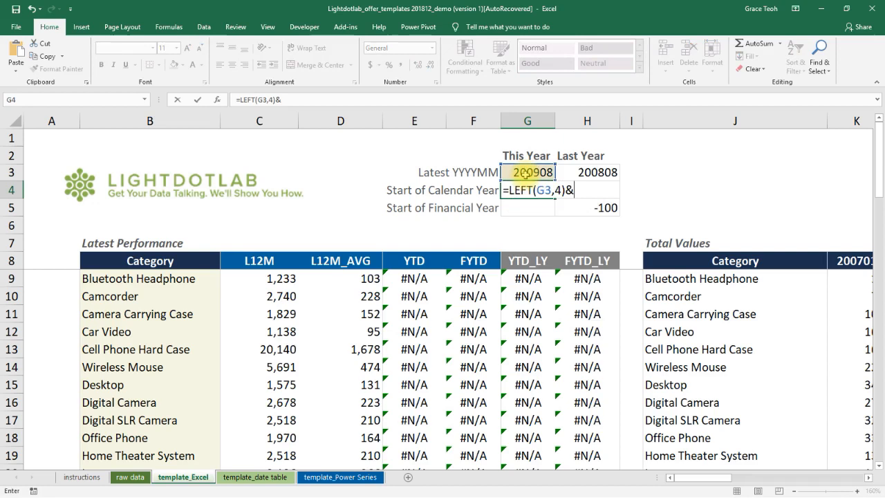
type("\"")
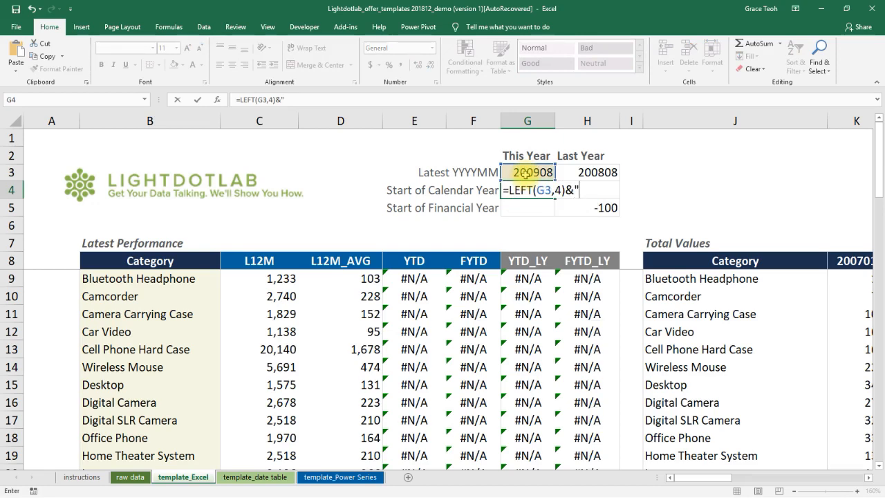
type("01\"")
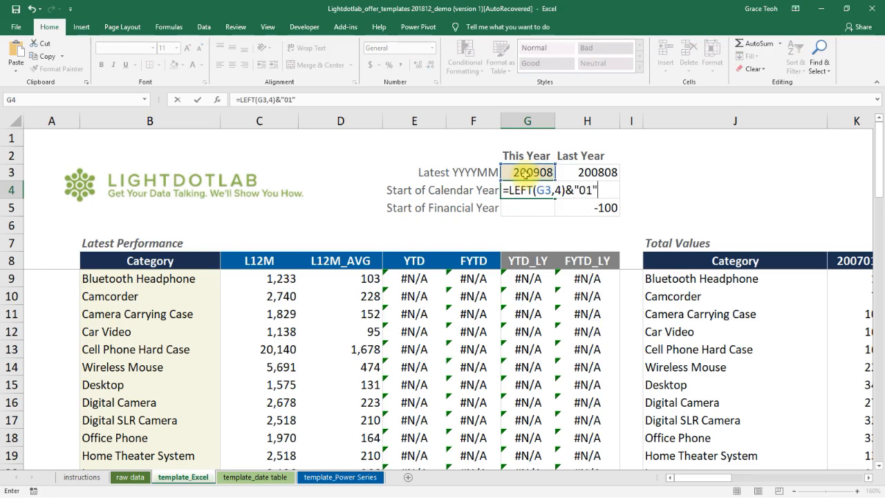
key("Enter")
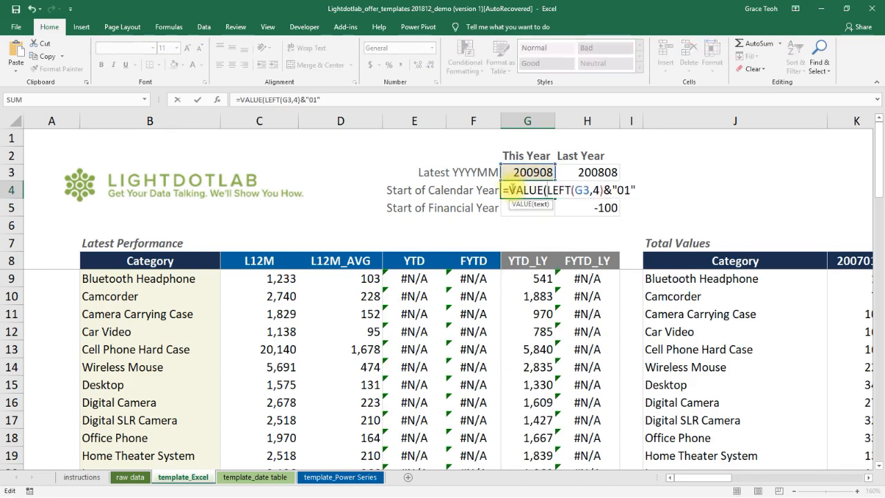
key("Enter")
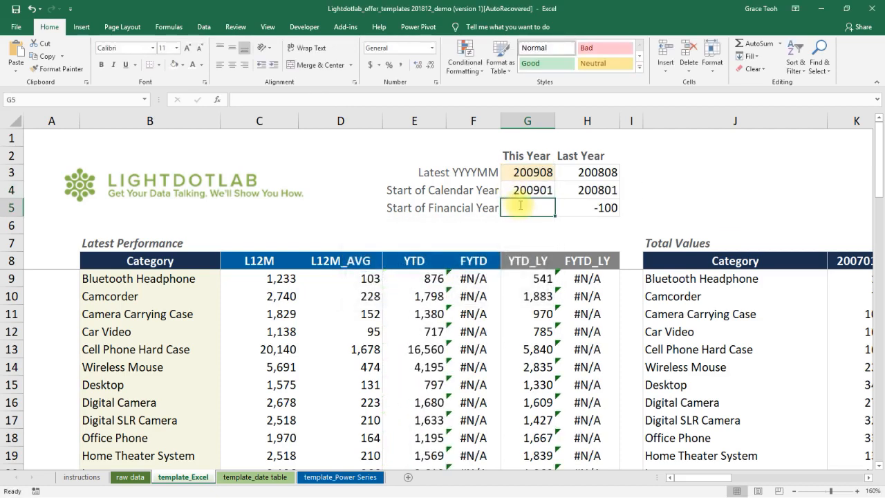
- Enter =VLOOKUP(G3,YYYYMM_FY,2,FALSE) in G5, giving 200904
type("=VLOOKUP(")
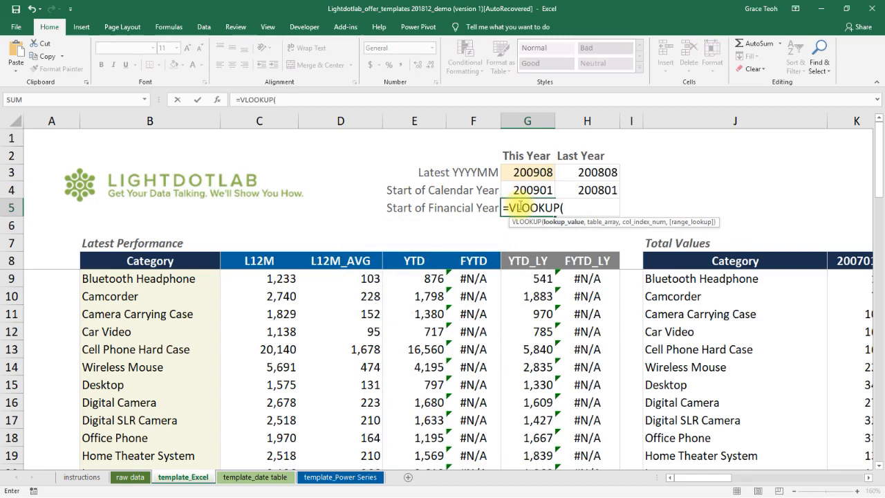
left_click(527, 172)
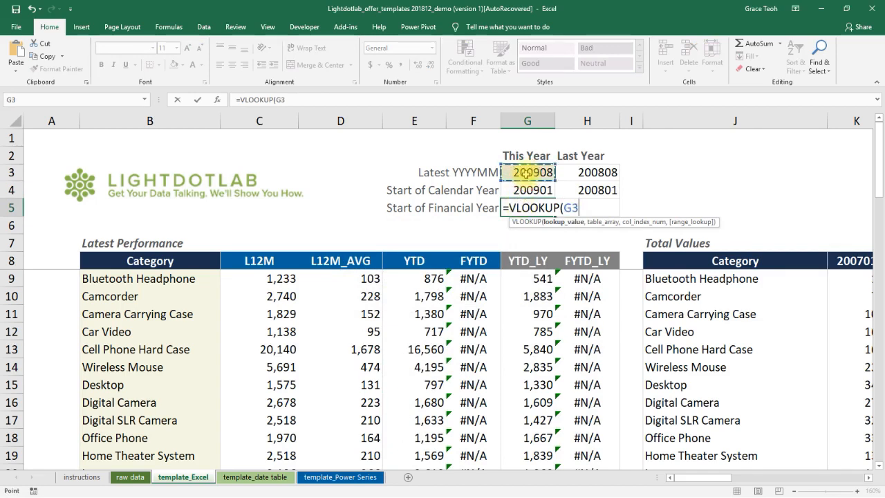
type(",")
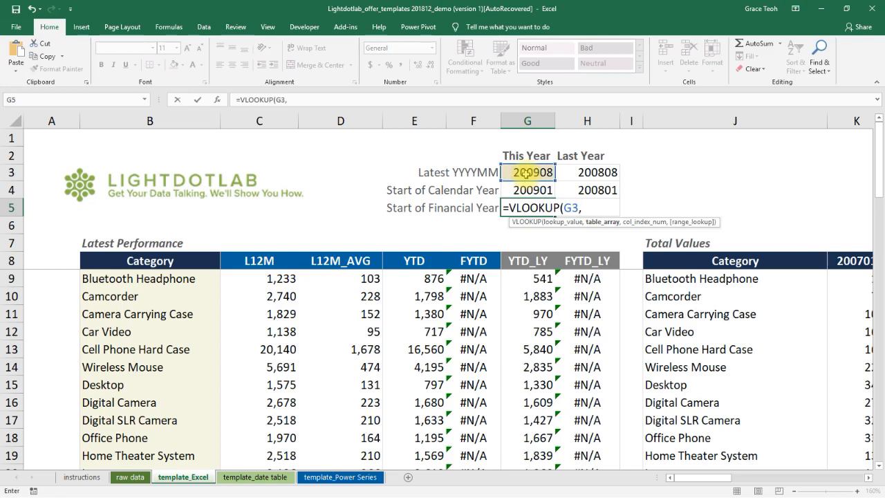
type("yy")
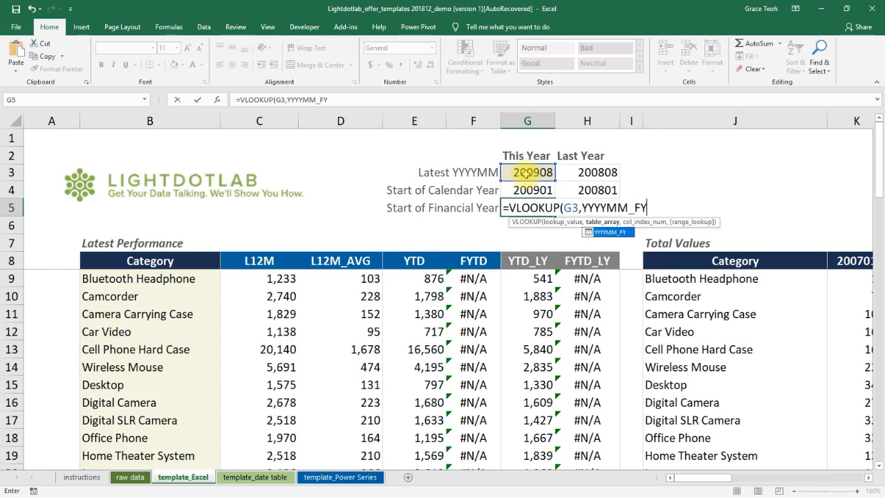
type("2,")
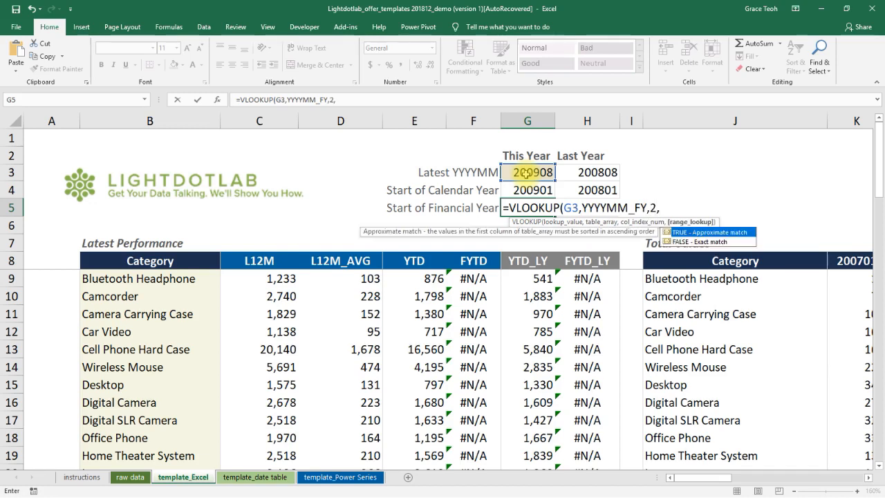
type("false")
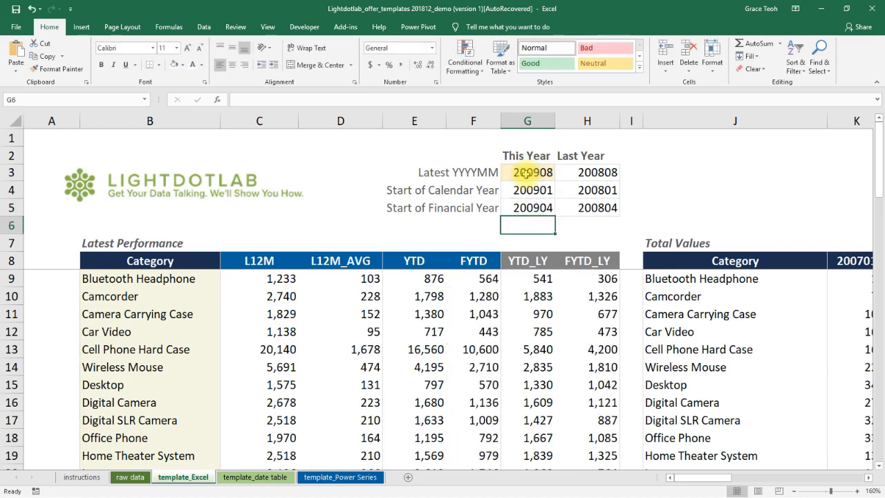
left_click(526, 207)
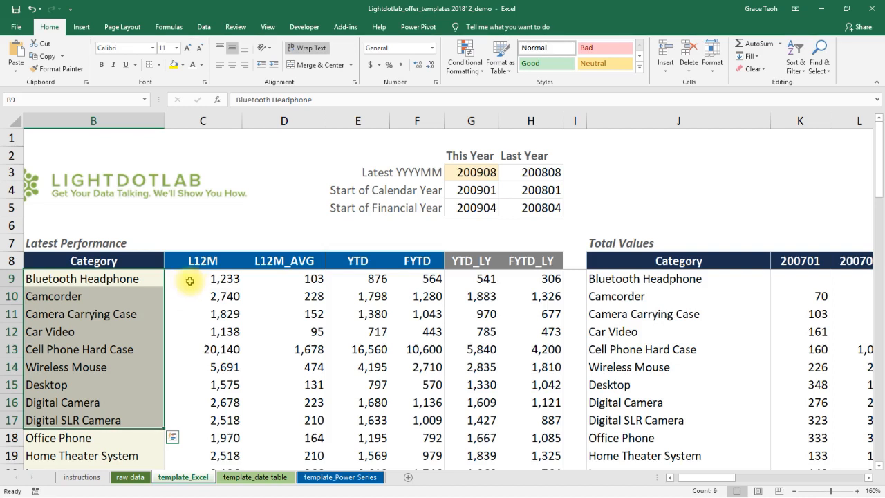
left_click(800, 278)
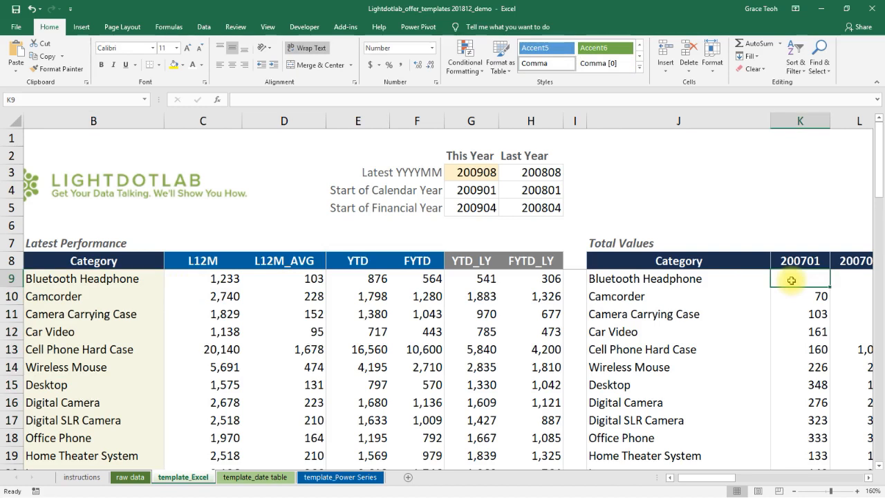
- Build a SUMIFS in K9 over raw data by Bluetooth Headphone and 200701, returning 12
type("=sumif")
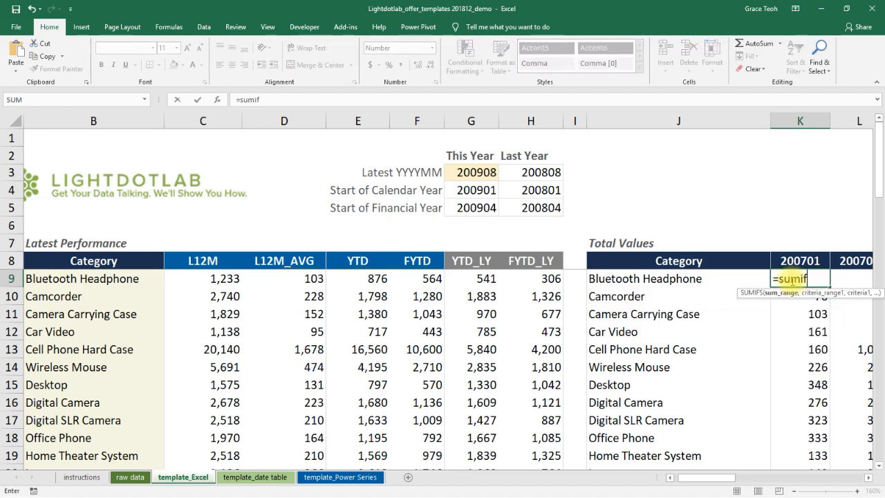
type("SUMIFS('raw data'!$D:$D,'raw data'!$B:$B,")
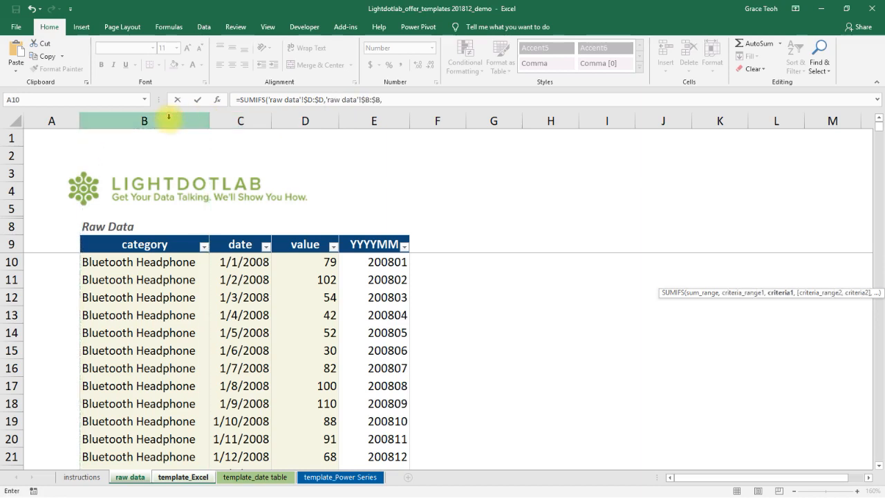
left_click(183, 476)
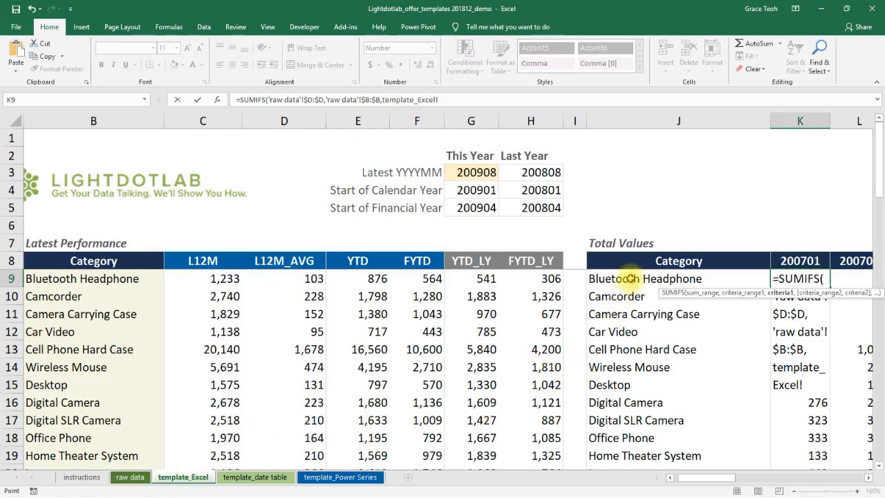
left_click(678, 278)
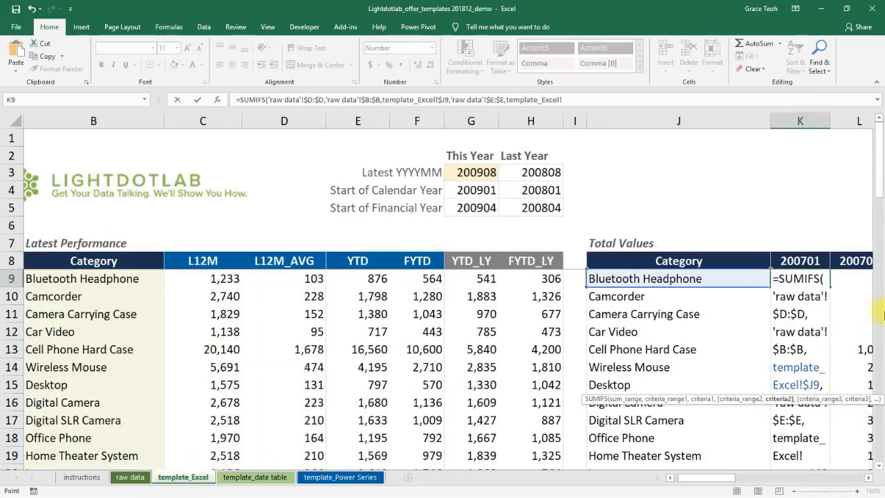
left_click(800, 261)
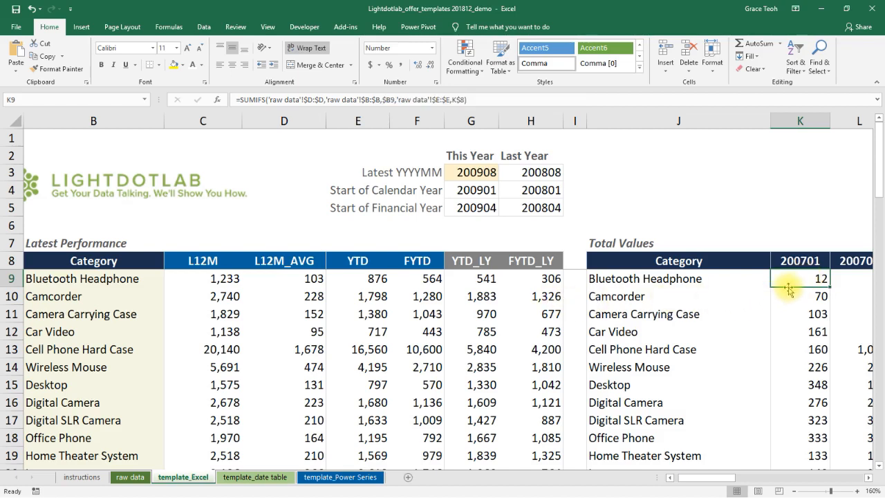
mouse_move(427, 241)
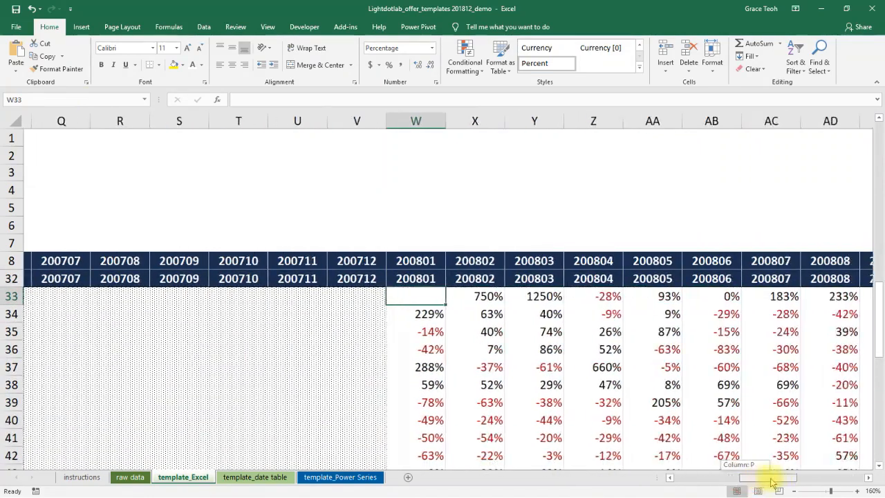
- Enter =IFERROR((W9/K9)-1,"") in W33, showing 558% growth for 200801
type("=w9")
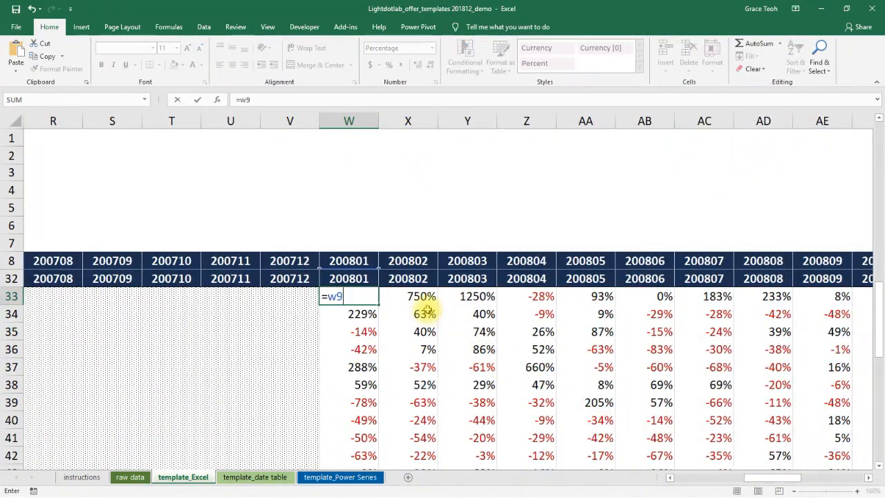
type("/k9-1")
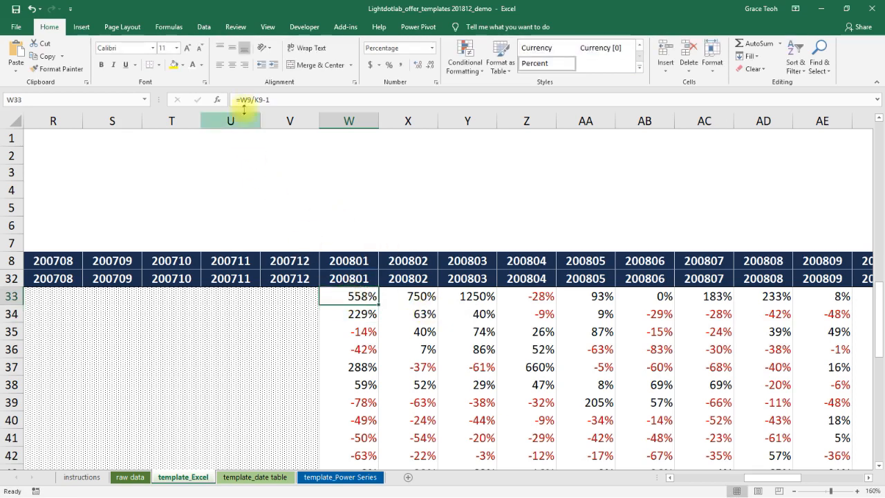
type("=IFERROR((W10")
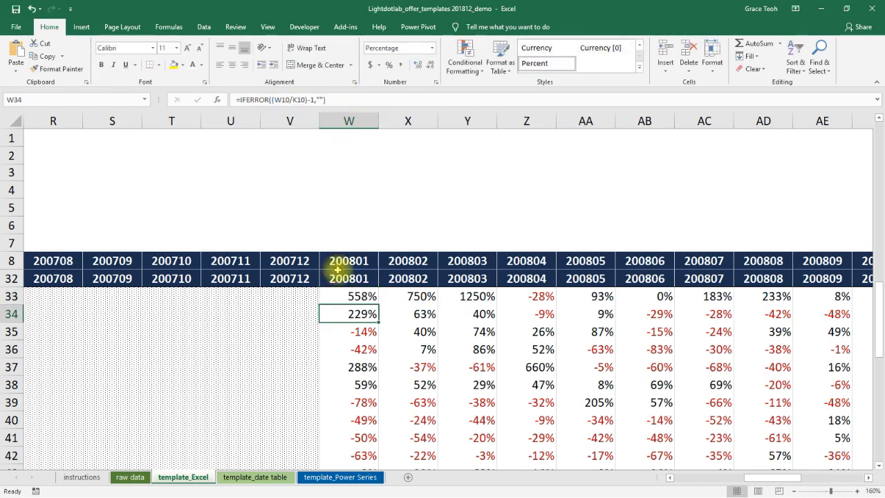
left_click(348, 296)
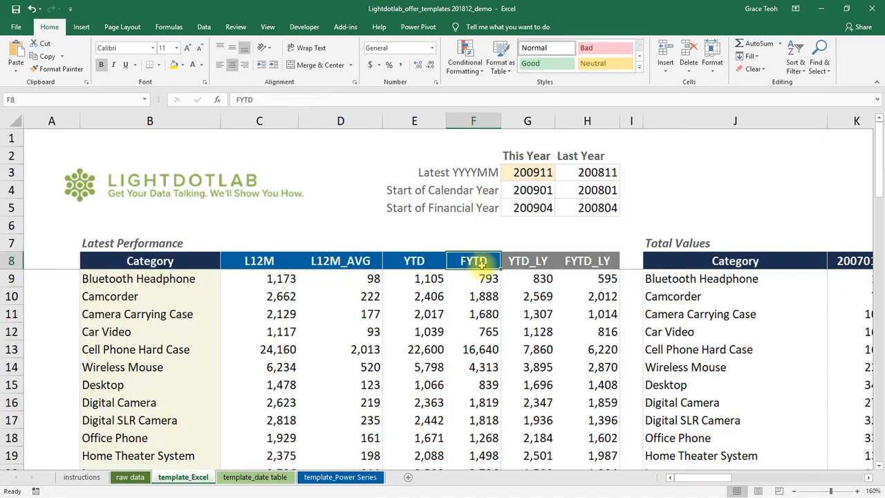
- Pick 200911 from the G3 month dropdown so Bluetooth Headphone FYTD shows 793 again
left_click(527, 223)
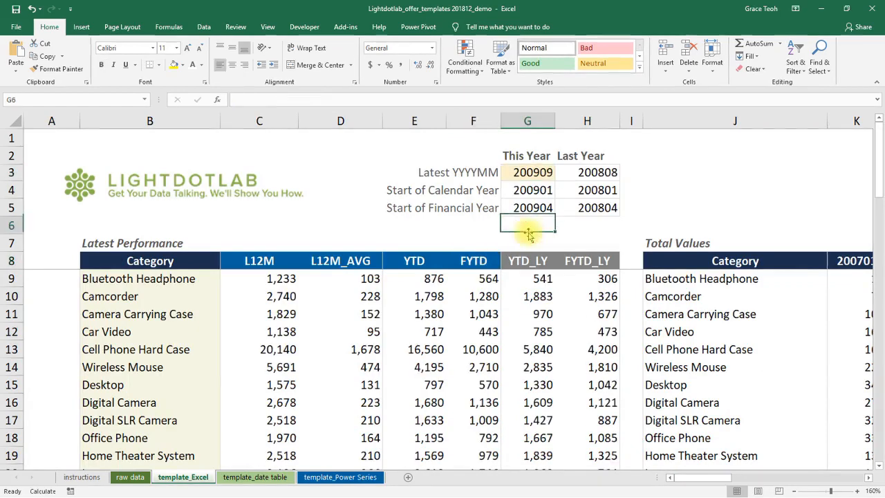
left_click(559, 172)
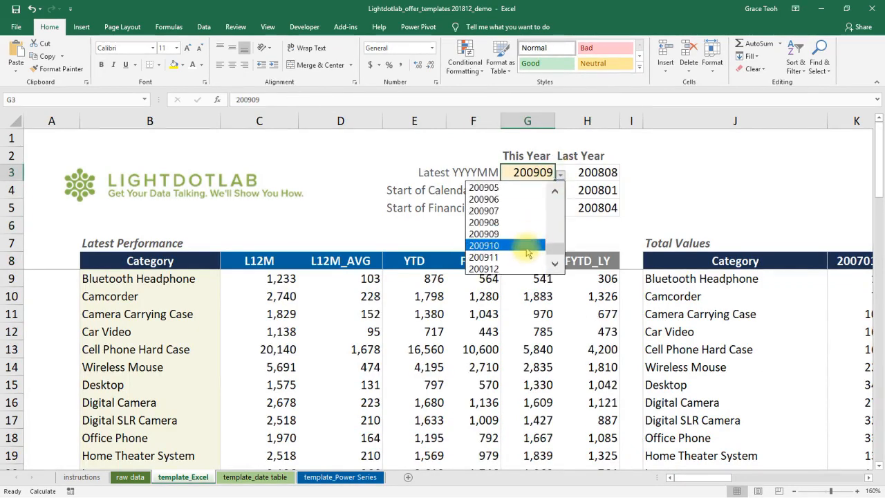
left_click(484, 245)
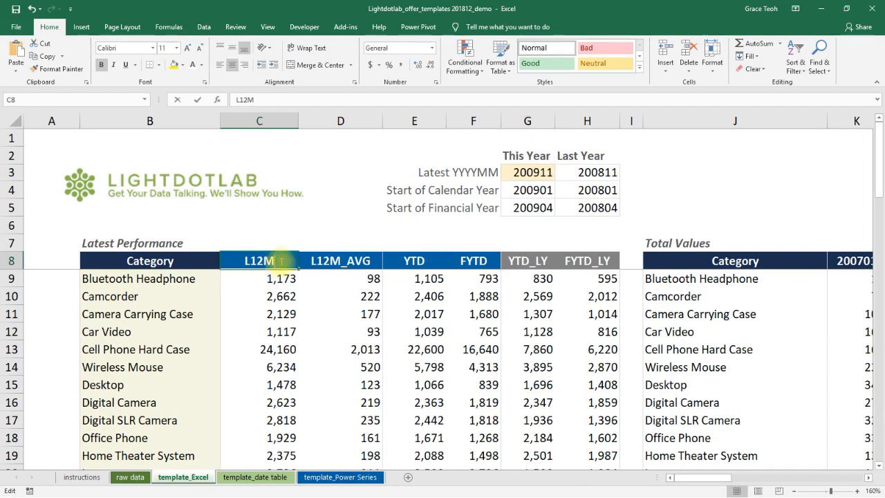
left_click(473, 261)
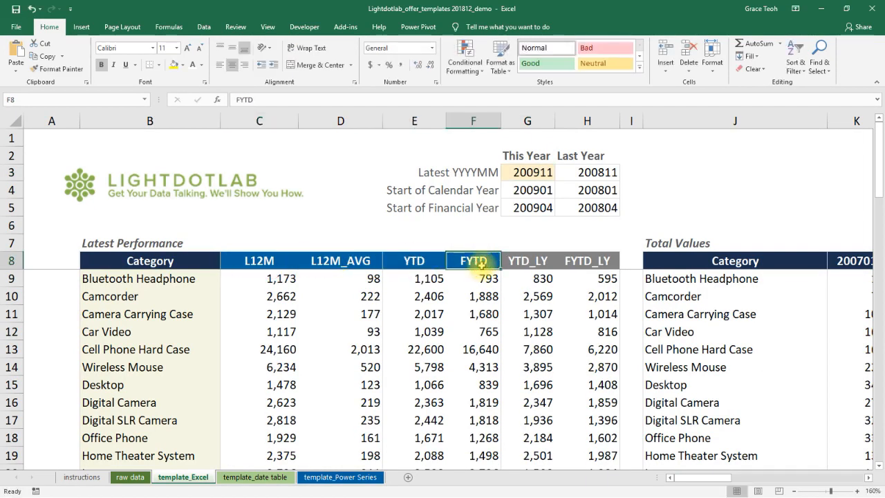